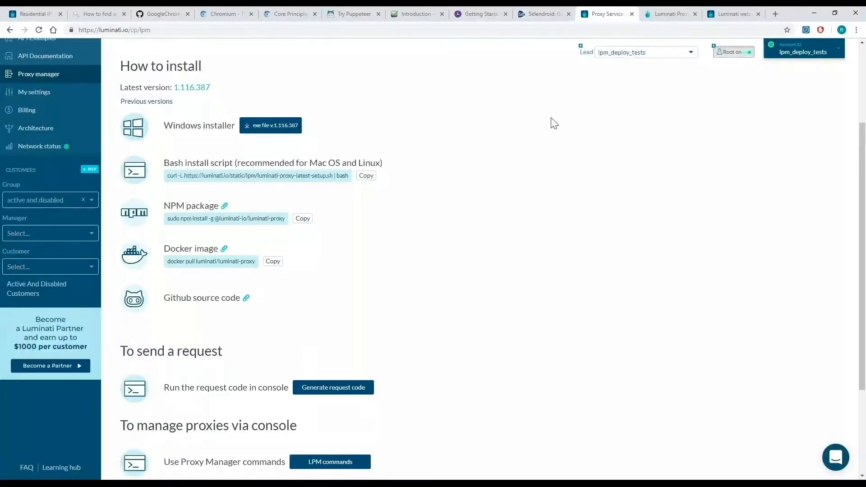
{"action": "left_click", "coordinate": [669, 13]}
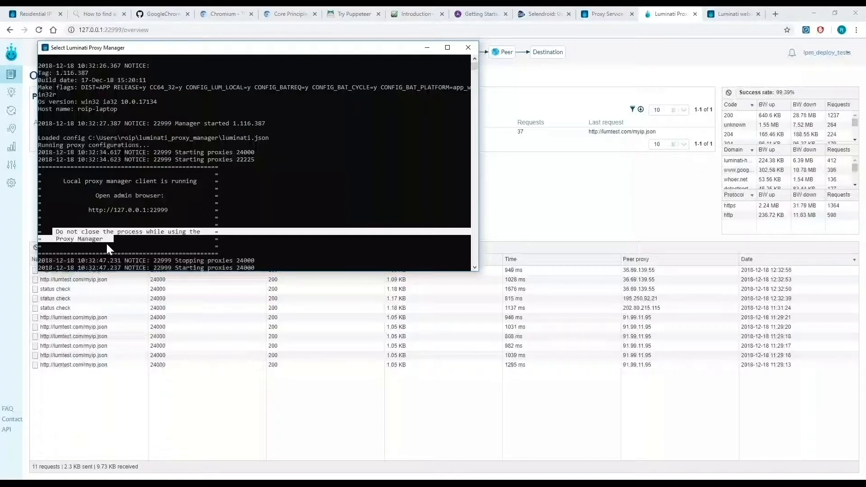
{"action": "mouse_move", "coordinate": [86, 215]}
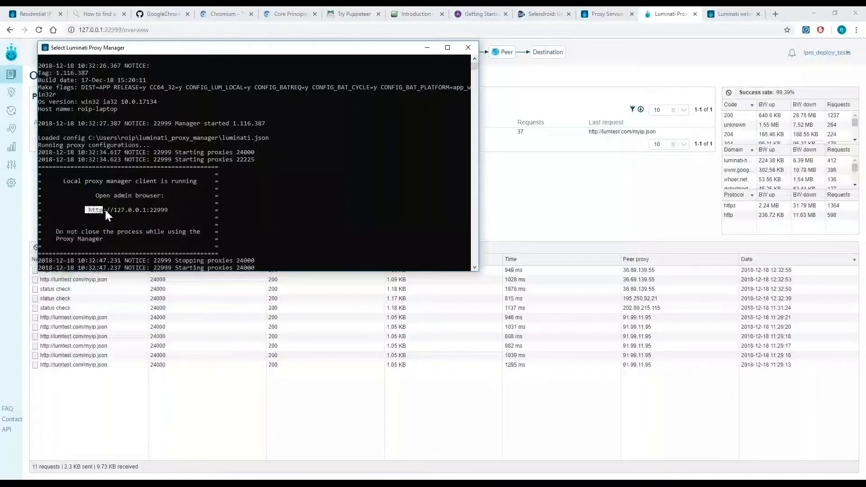
{"action": "double_click", "coordinate": [127, 209]}
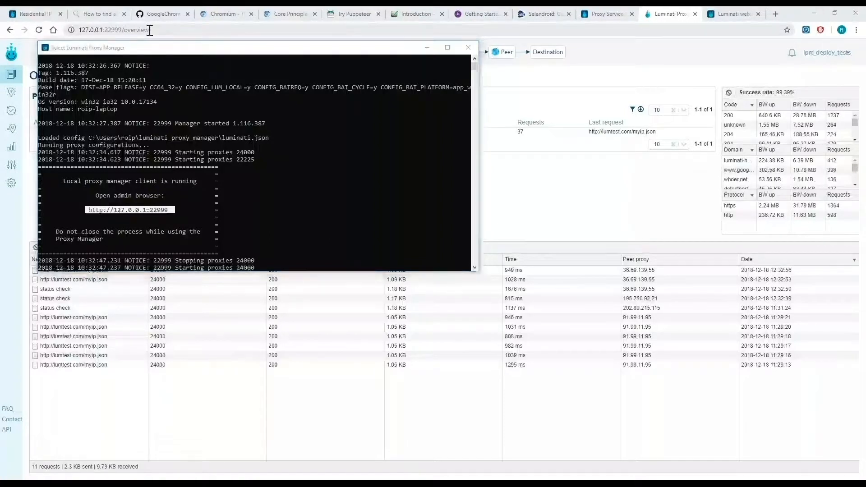
Step: Bring the admin overview at 127.0.0.1:22999 with port 24000's request log to the front
{"action": "left_click", "coordinate": [469, 47]}
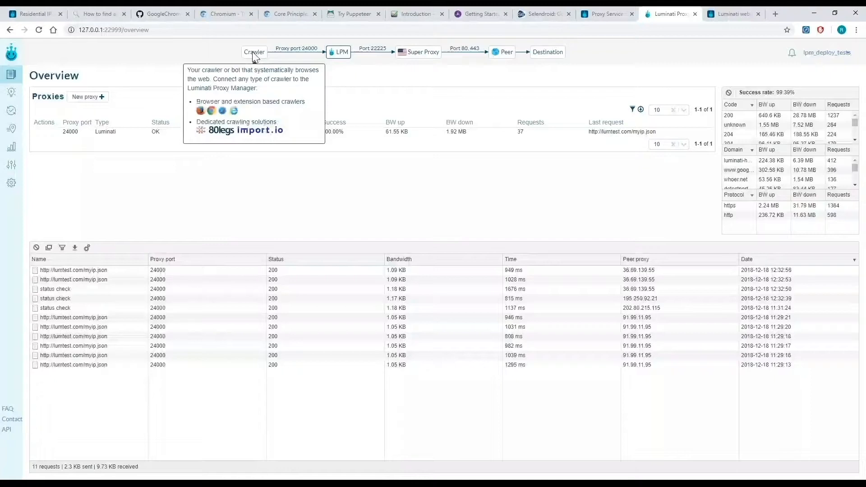
{"action": "mouse_move", "coordinate": [421, 65]}
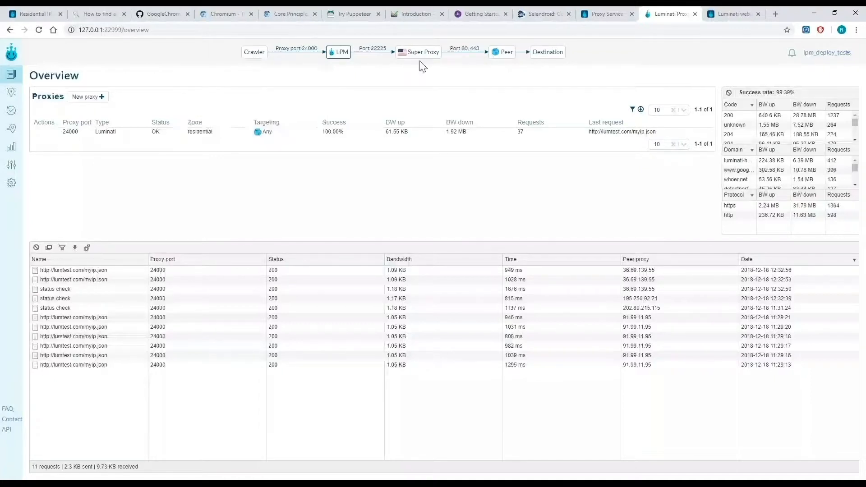
{"action": "mouse_move", "coordinate": [422, 52]}
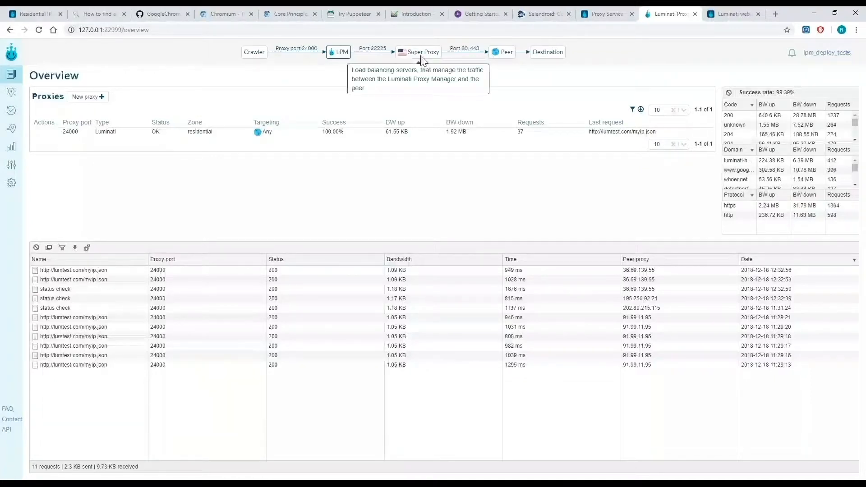
{"action": "mouse_move", "coordinate": [504, 53]}
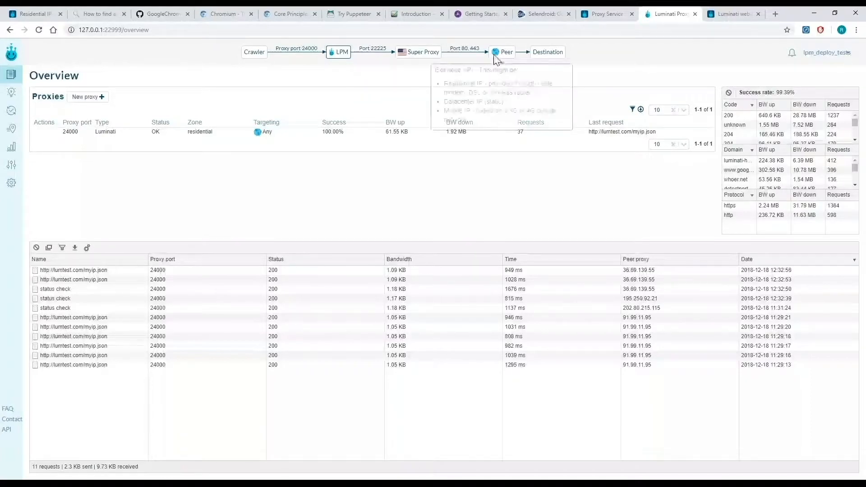
{"action": "mouse_move", "coordinate": [548, 52]}
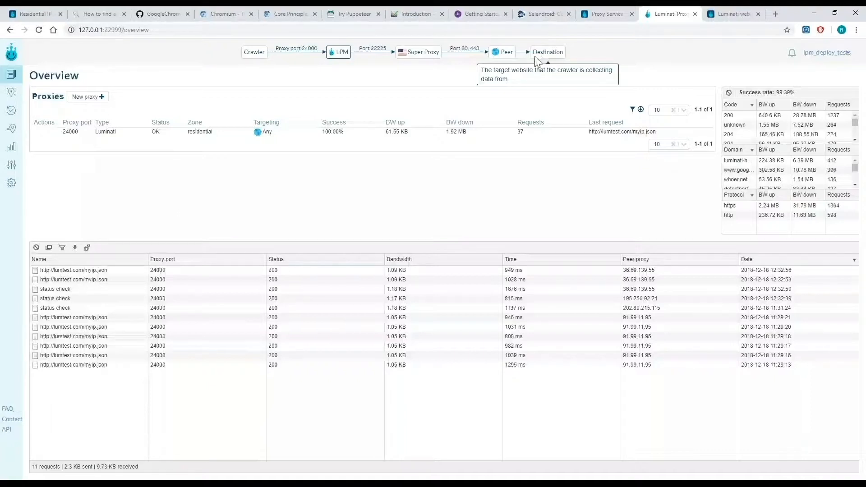
{"action": "mouse_move", "coordinate": [339, 53]}
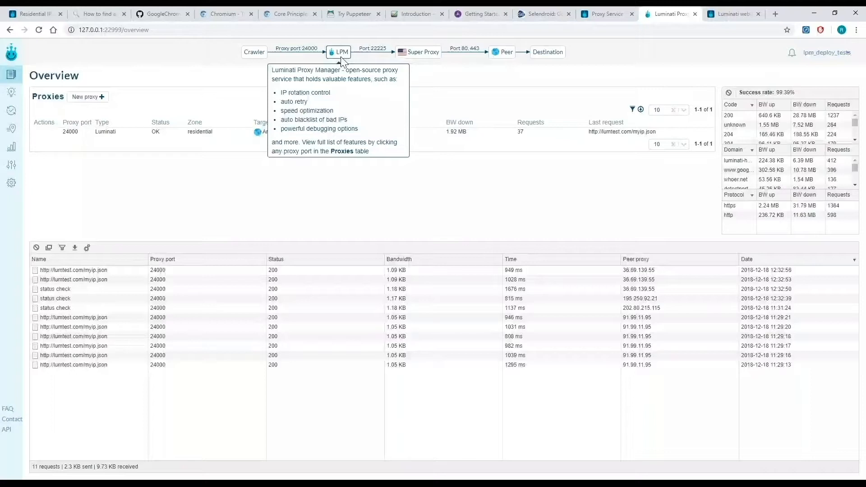
{"action": "mouse_move", "coordinate": [208, 75]}
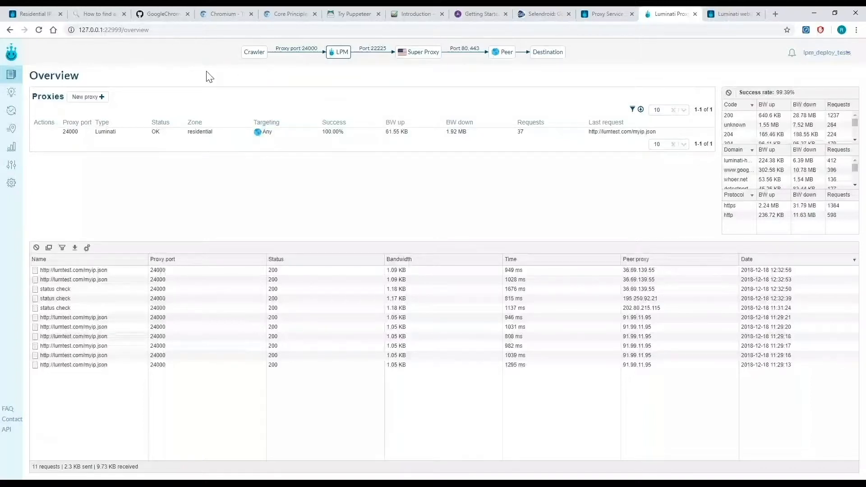
{"action": "mouse_move", "coordinate": [87, 97]}
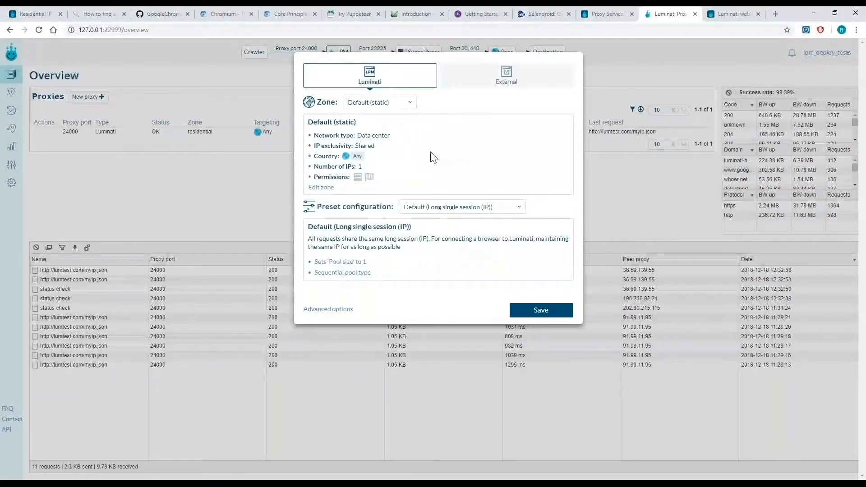
Step: Choose the residential zone, try the Random User-Agent preset, revert to the default long single session preset and close the dialog
{"action": "left_click", "coordinate": [378, 102]}
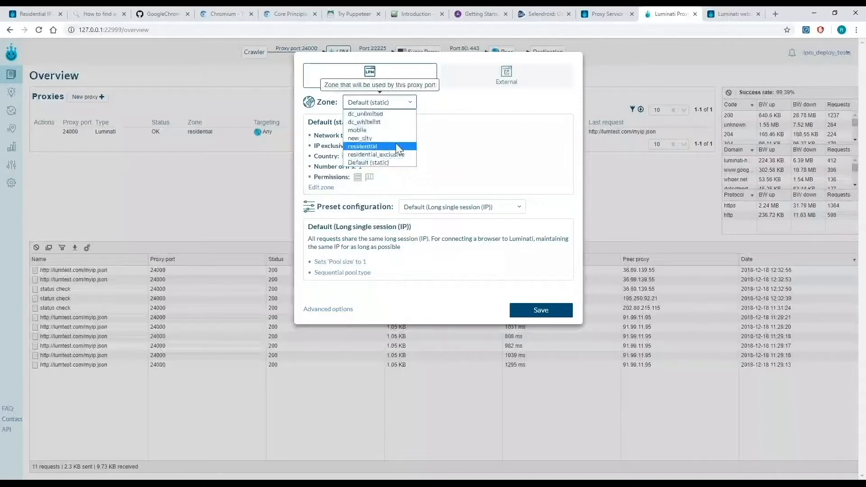
{"action": "left_click", "coordinate": [363, 146]}
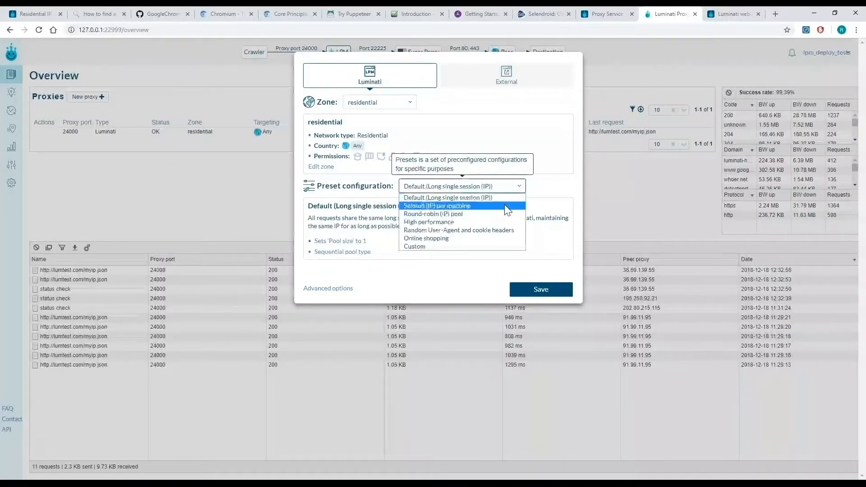
{"action": "mouse_move", "coordinate": [505, 230]}
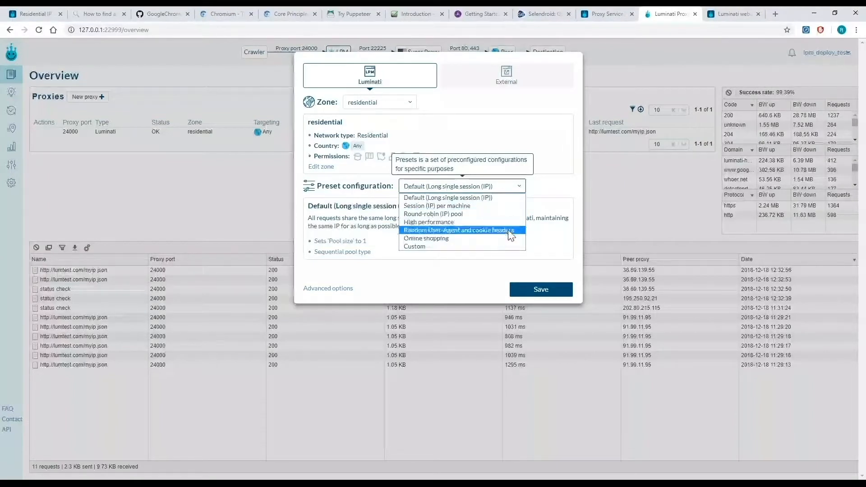
{"action": "left_click", "coordinate": [458, 230]}
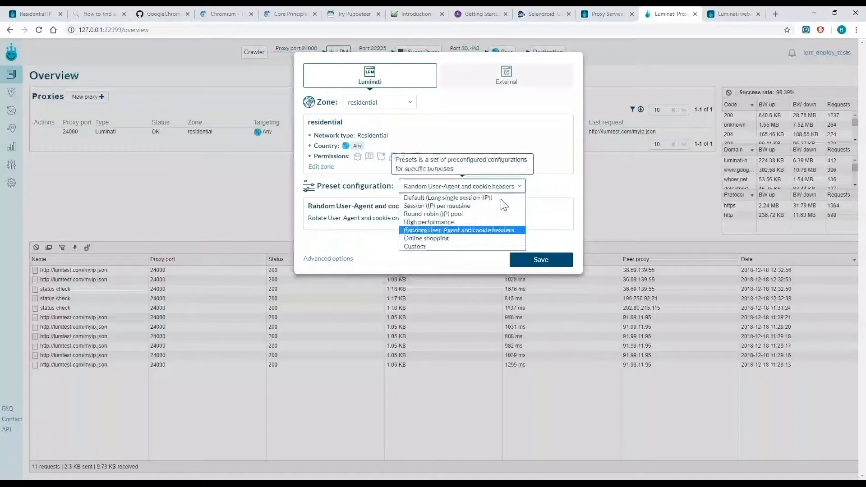
{"action": "left_click", "coordinate": [447, 198]}
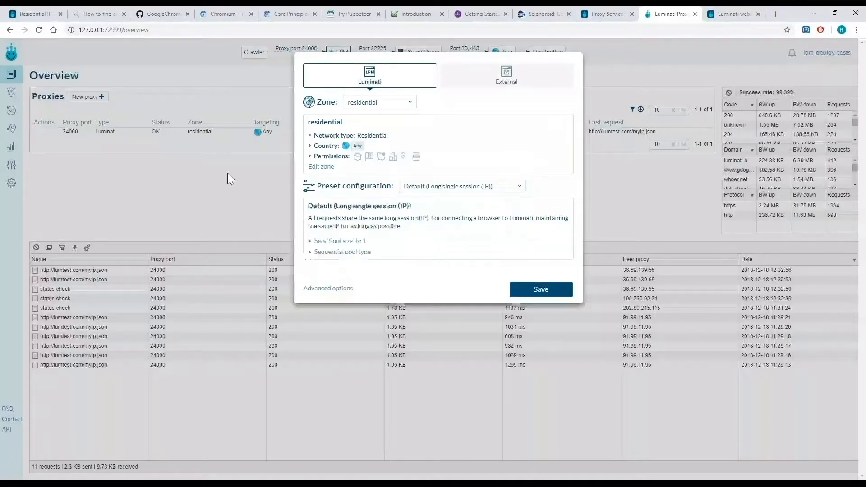
{"action": "left_click", "coordinate": [539, 289]}
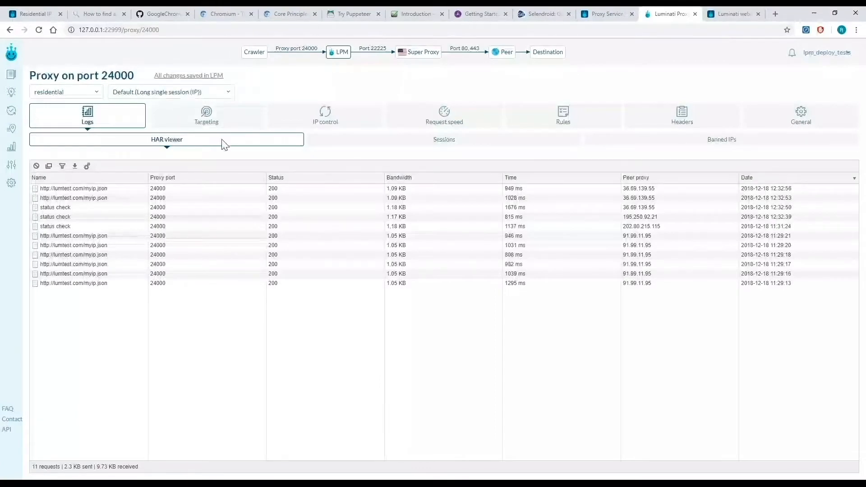
Step: Review port 24000's targeting countries, leaving Country at Any (default) and carrier None
{"action": "left_click", "coordinate": [206, 116]}
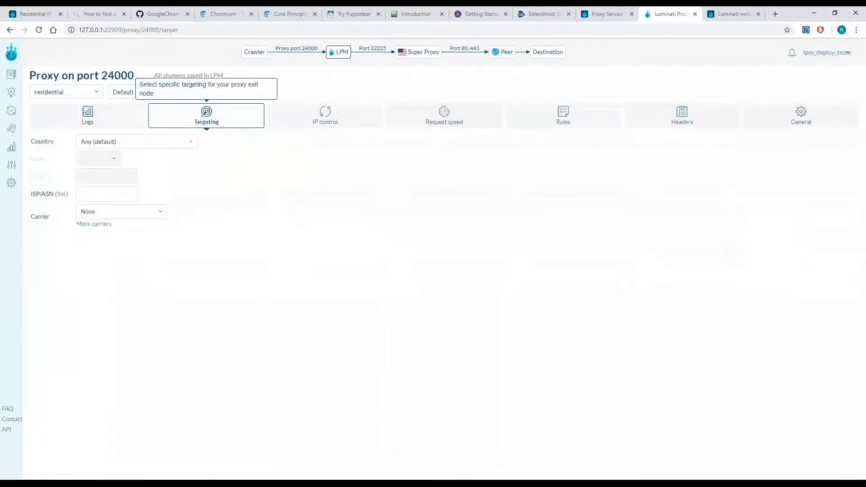
{"action": "left_click", "coordinate": [136, 141]}
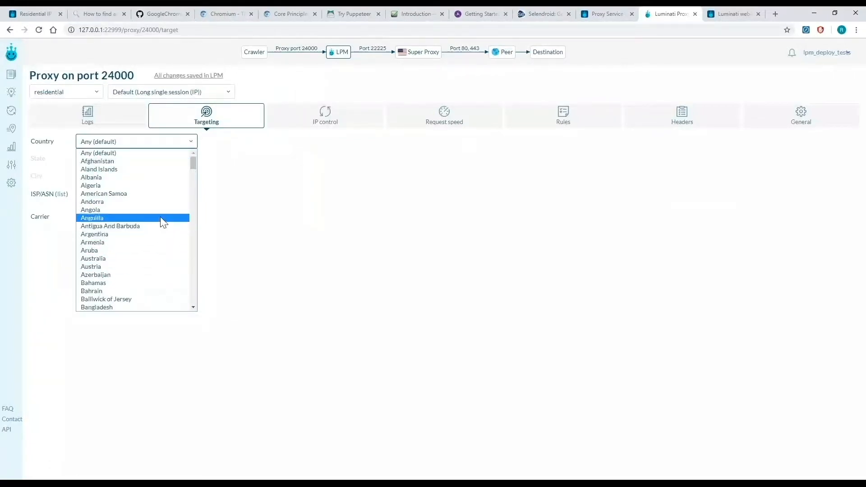
{"action": "scroll", "scroll_direction": "down", "scroll_amount": 3}
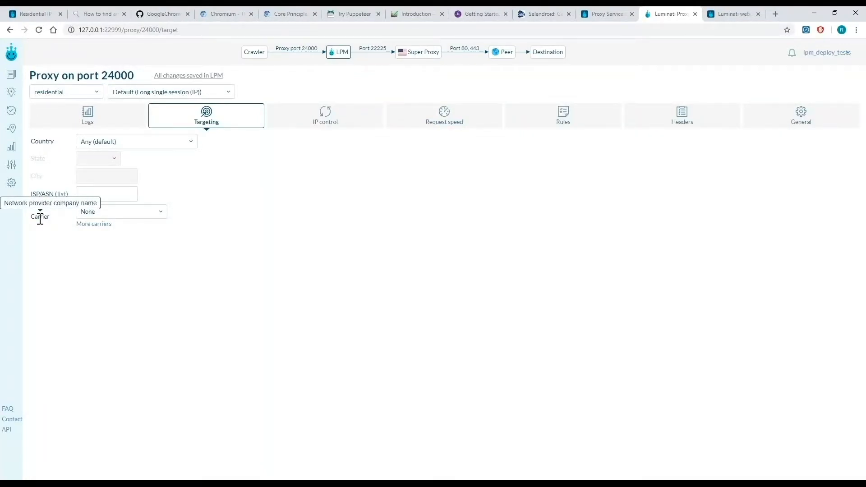
{"action": "left_click", "coordinate": [443, 117]}
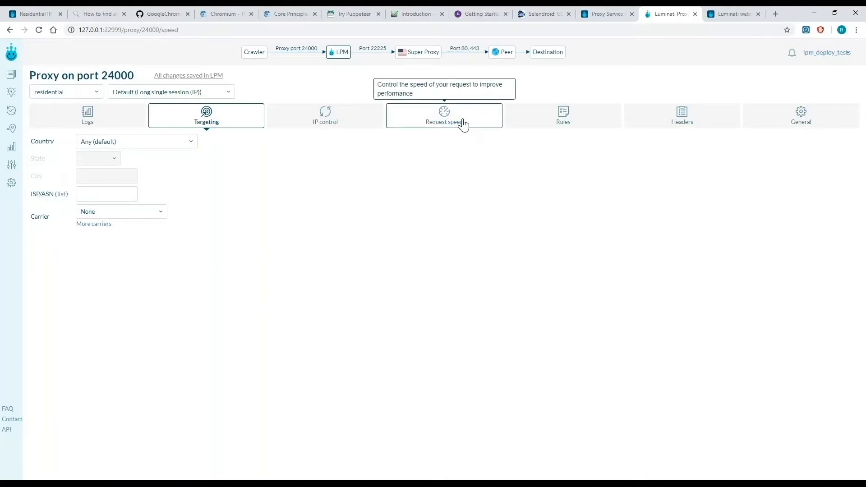
Step: Set port 24000's DNS lookup to 'Remote - resolved by peer'
{"action": "left_click", "coordinate": [444, 117]}
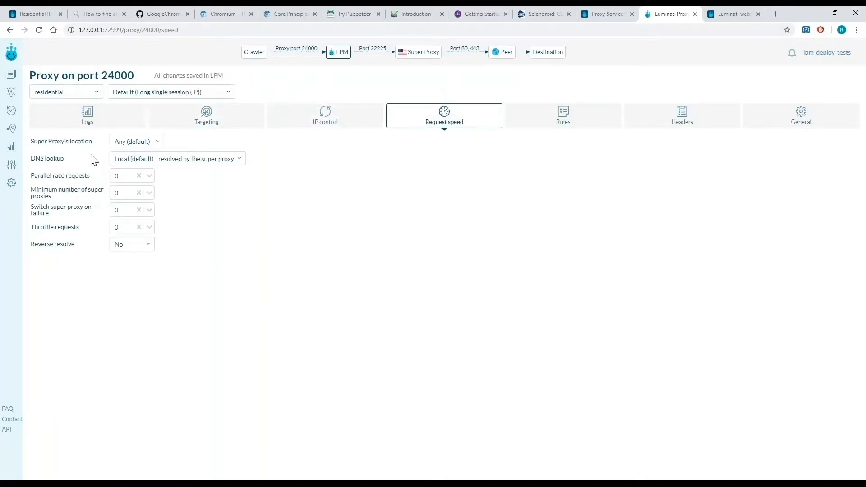
{"action": "mouse_move", "coordinate": [127, 164]}
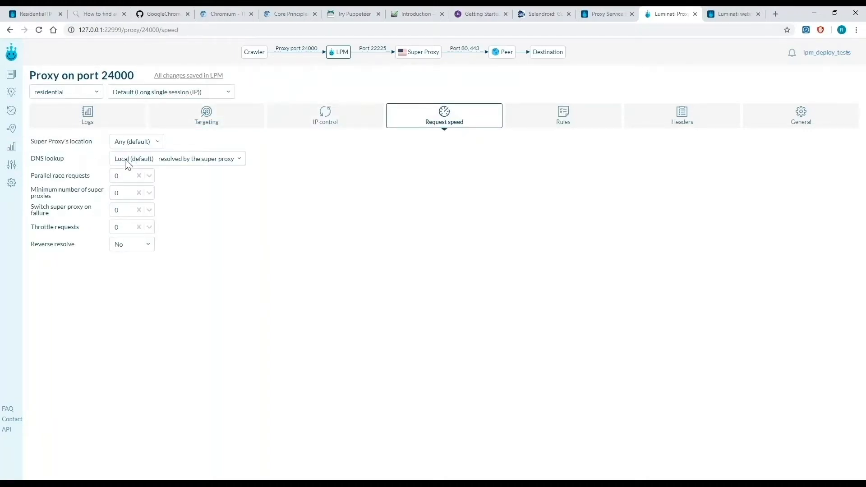
{"action": "left_click", "coordinate": [177, 158]}
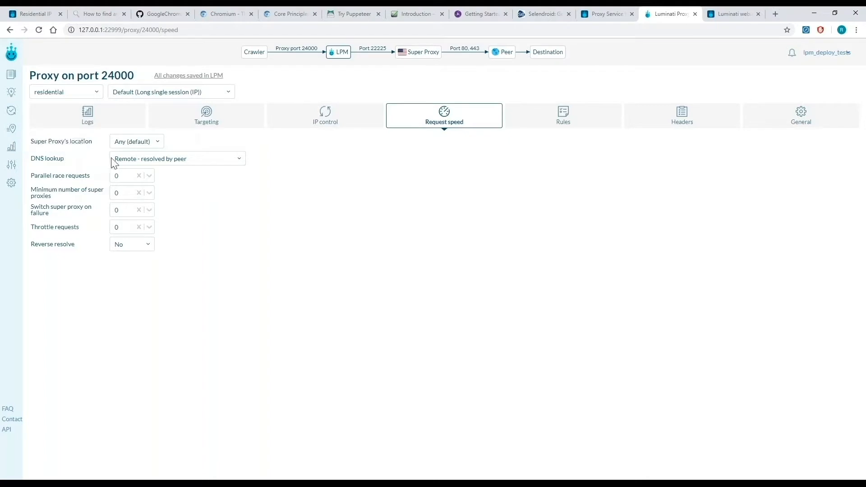
{"action": "mouse_move", "coordinate": [186, 182]}
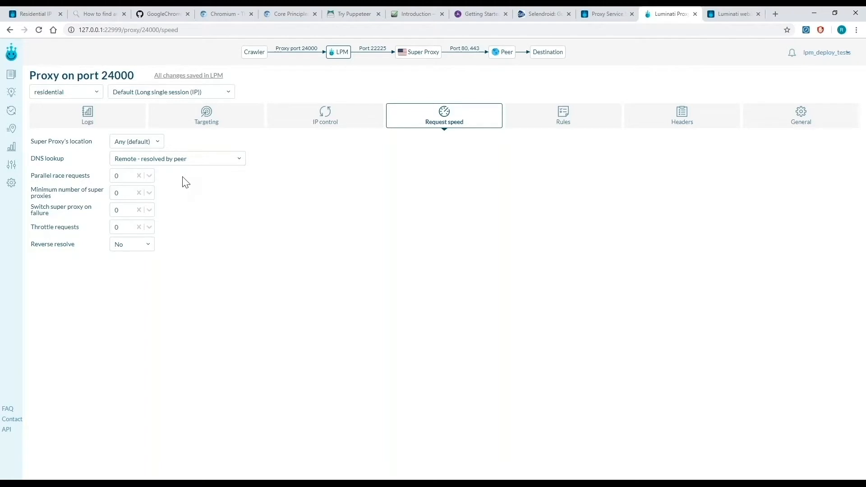
{"action": "mouse_move", "coordinate": [73, 175]}
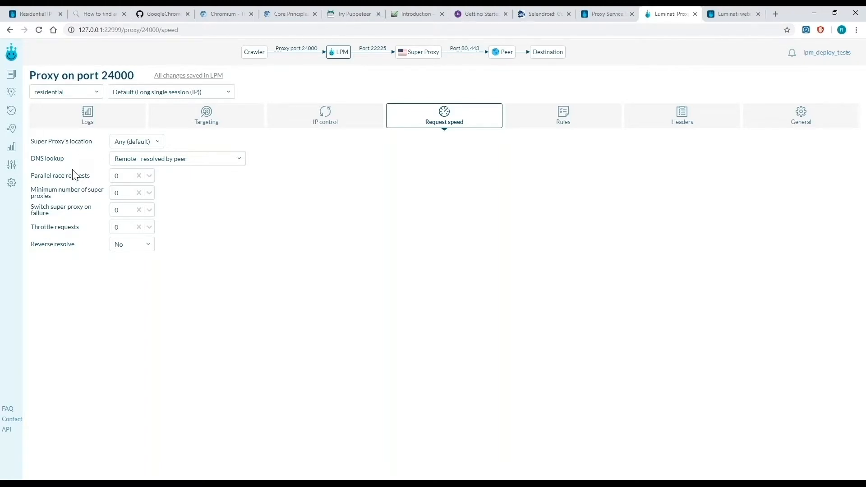
{"action": "mouse_move", "coordinate": [68, 175]}
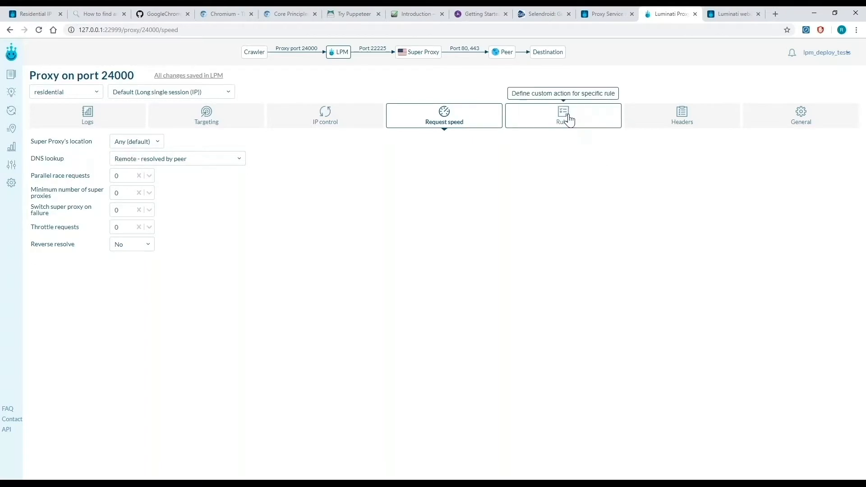
Step: Set the first rule's trigger to status code 504 Gateway timeout with Refresh IP
{"action": "left_click", "coordinate": [562, 116]}
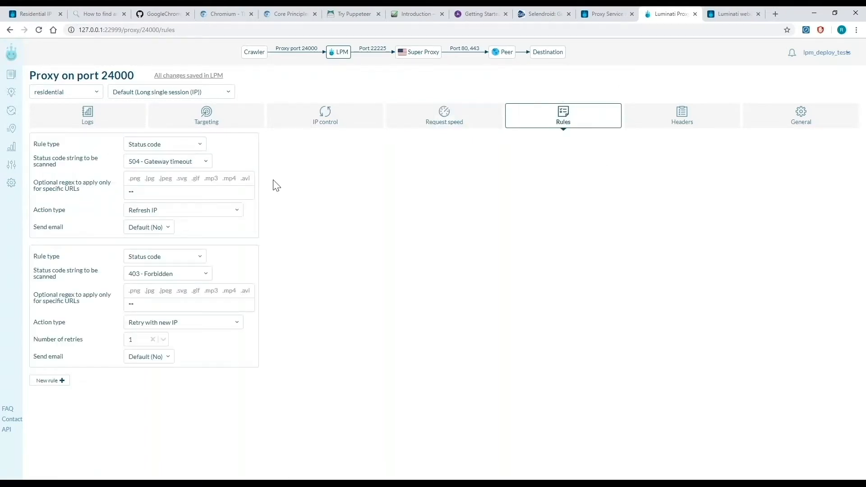
{"action": "mouse_move", "coordinate": [267, 242]}
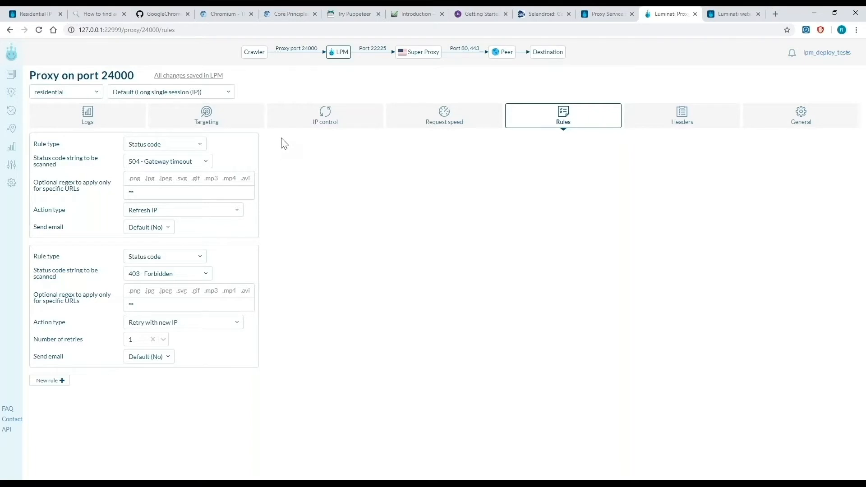
{"action": "mouse_move", "coordinate": [279, 144]}
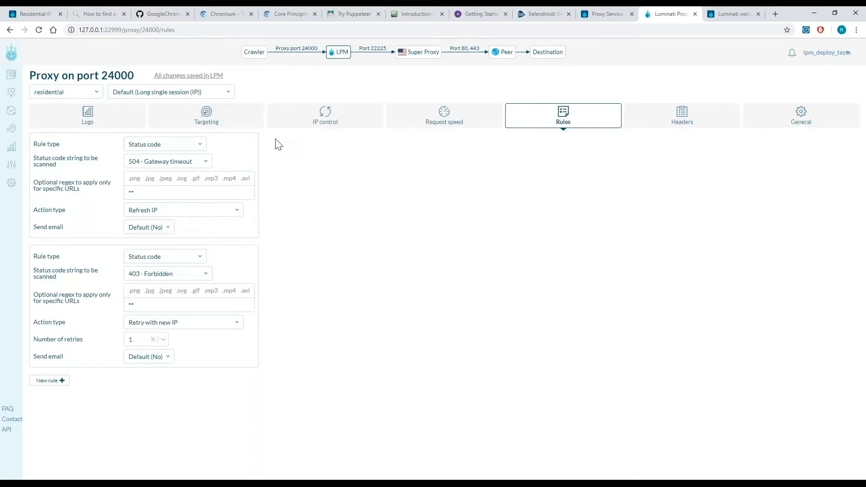
{"action": "mouse_move", "coordinate": [177, 148]}
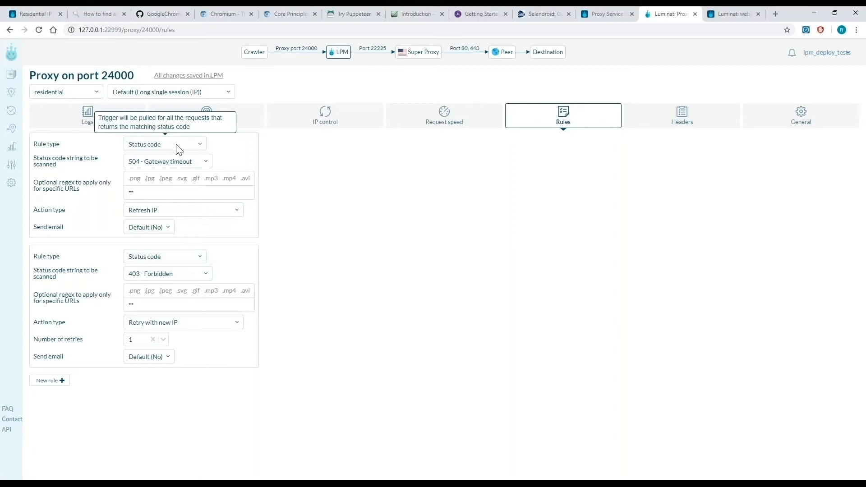
{"action": "left_click", "coordinate": [167, 161]}
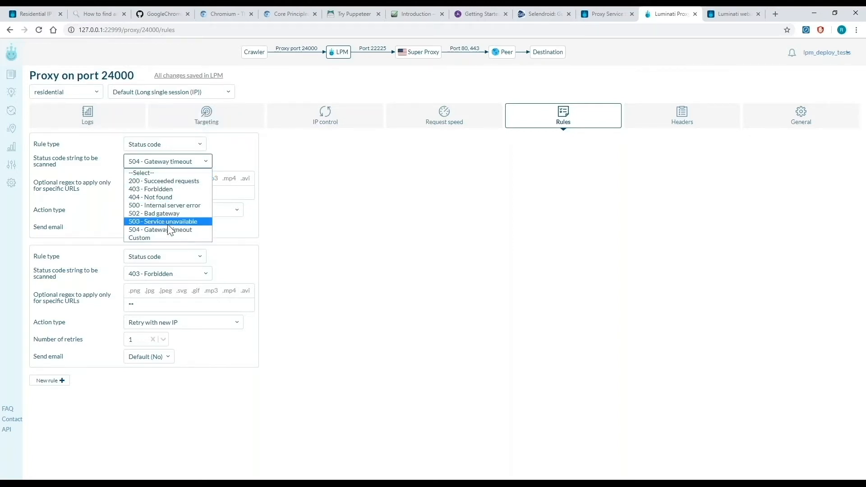
{"action": "mouse_move", "coordinate": [174, 229]}
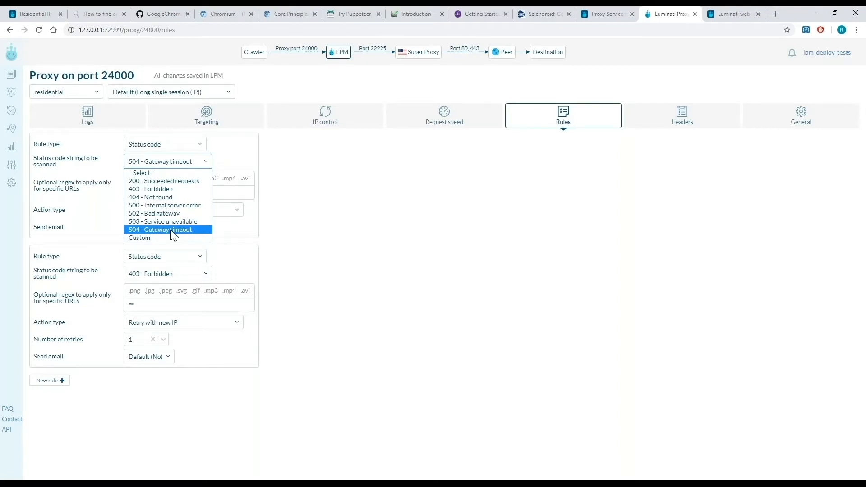
{"action": "left_click", "coordinate": [161, 229]}
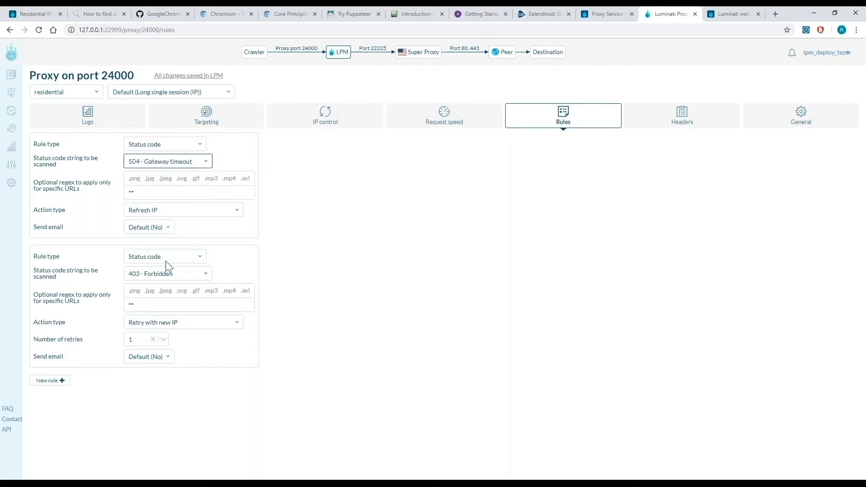
{"action": "mouse_move", "coordinate": [199, 259]}
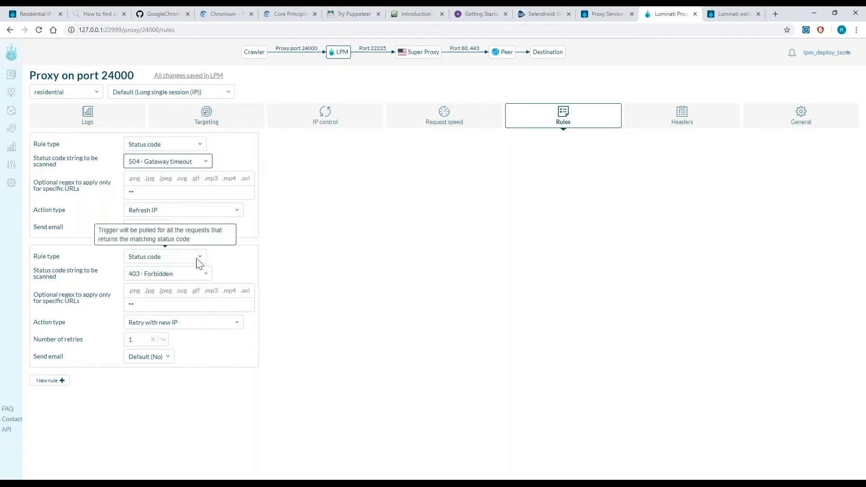
Step: Set the second rule to 403 Forbidden with the Retry with new IP action
{"action": "left_click", "coordinate": [168, 273]}
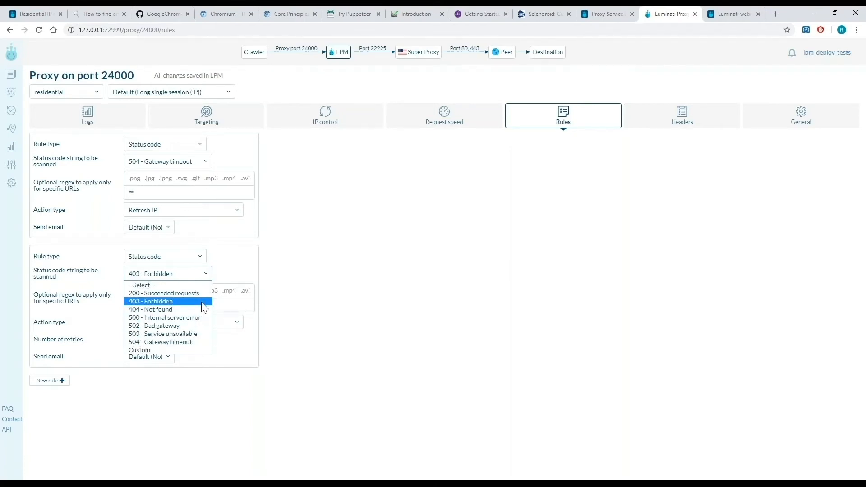
{"action": "left_click", "coordinate": [151, 302]}
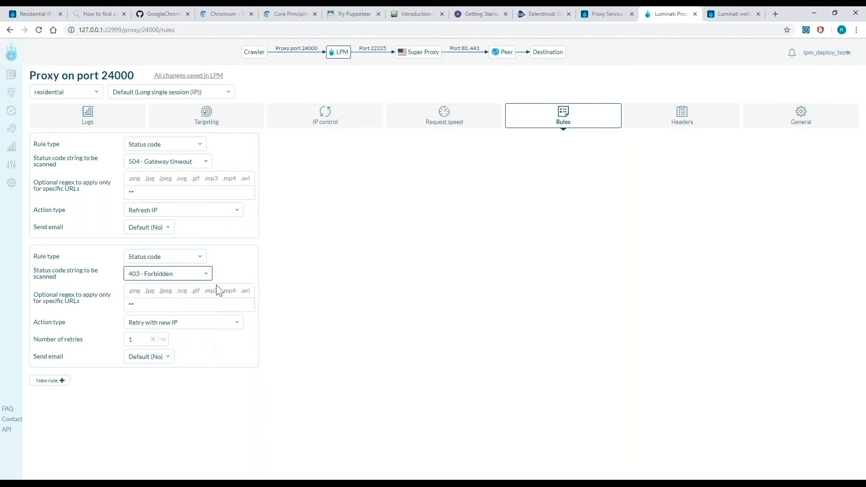
{"action": "left_click", "coordinate": [183, 322]}
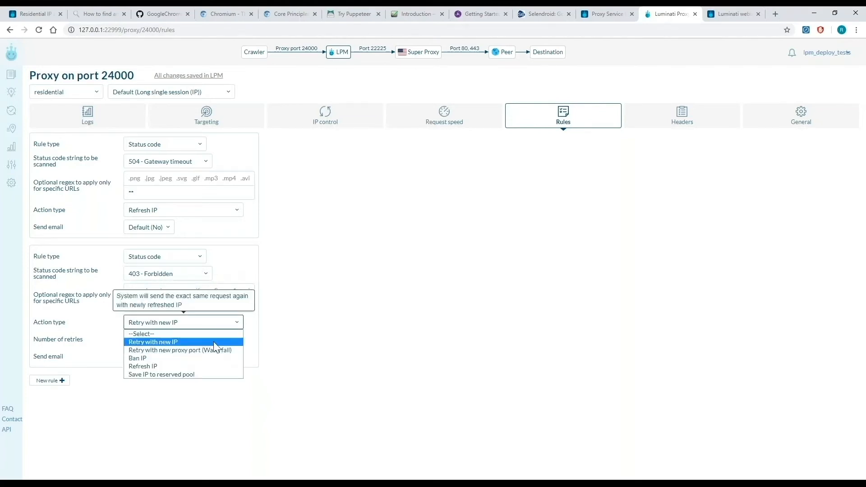
{"action": "mouse_move", "coordinate": [222, 344]}
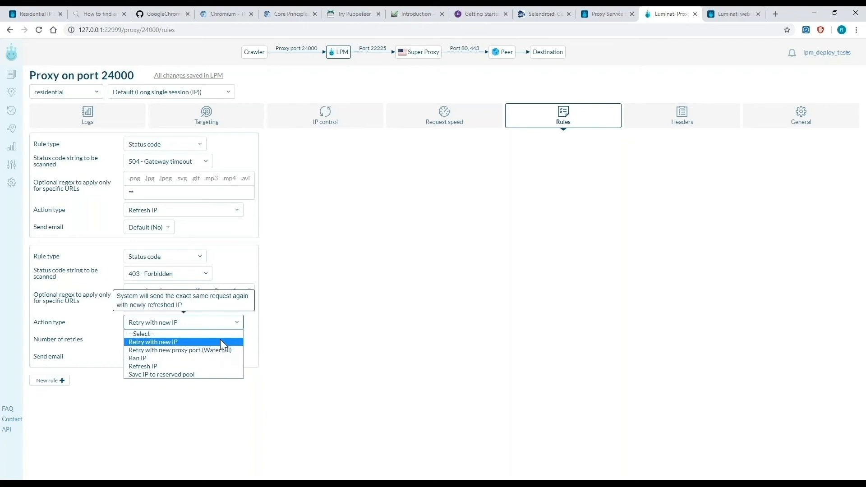
{"action": "left_click", "coordinate": [154, 341]}
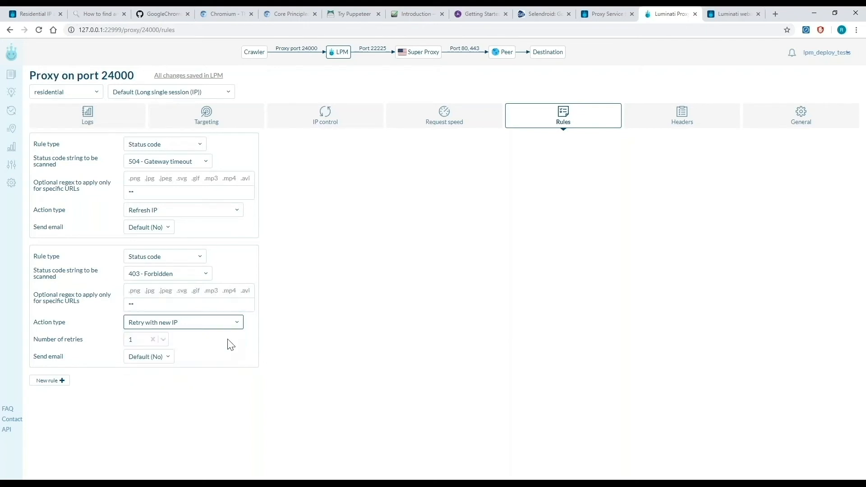
{"action": "mouse_move", "coordinate": [221, 343]}
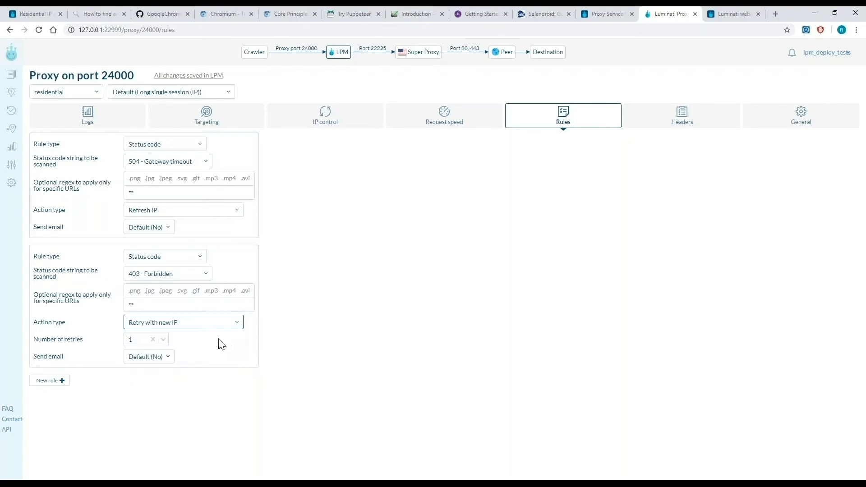
{"action": "mouse_move", "coordinate": [813, 164]}
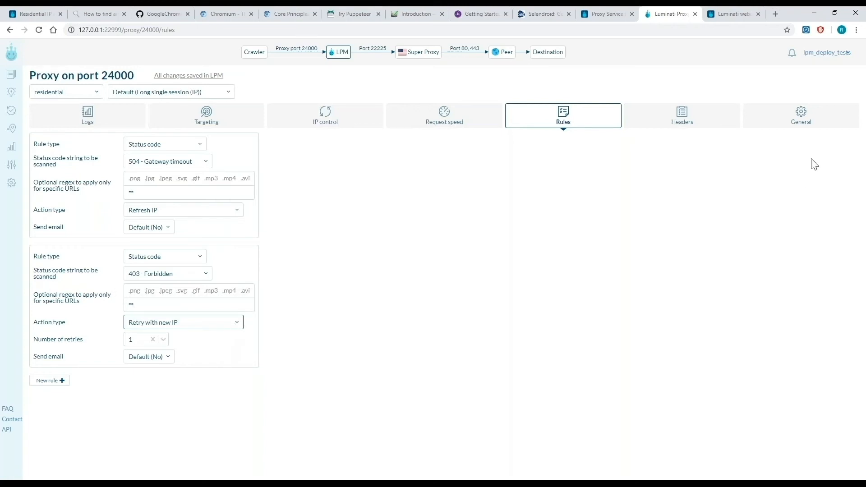
{"action": "mouse_move", "coordinate": [800, 125]}
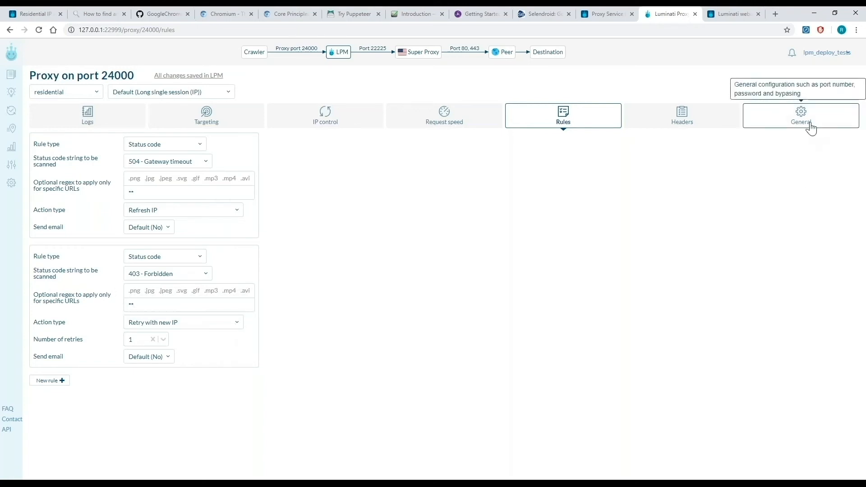
Step: Show port 24000's General settings with Enable SSL logs set to Yes
{"action": "left_click", "coordinate": [800, 116]}
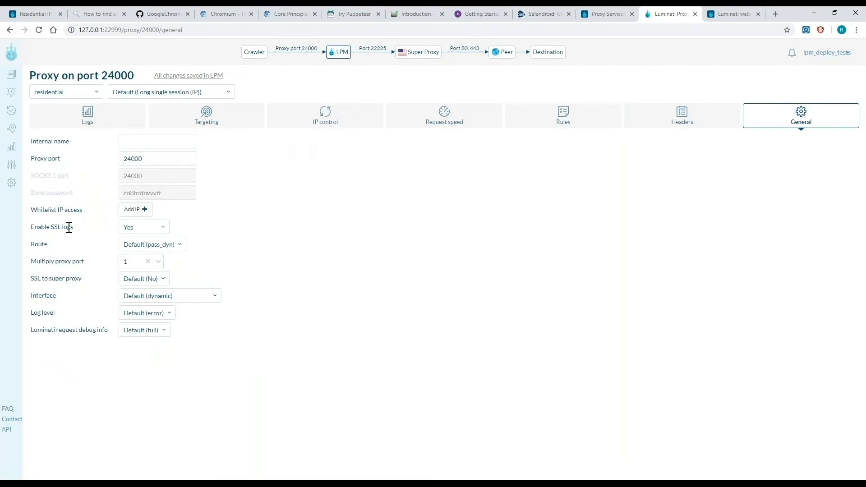
{"action": "mouse_move", "coordinate": [51, 227]}
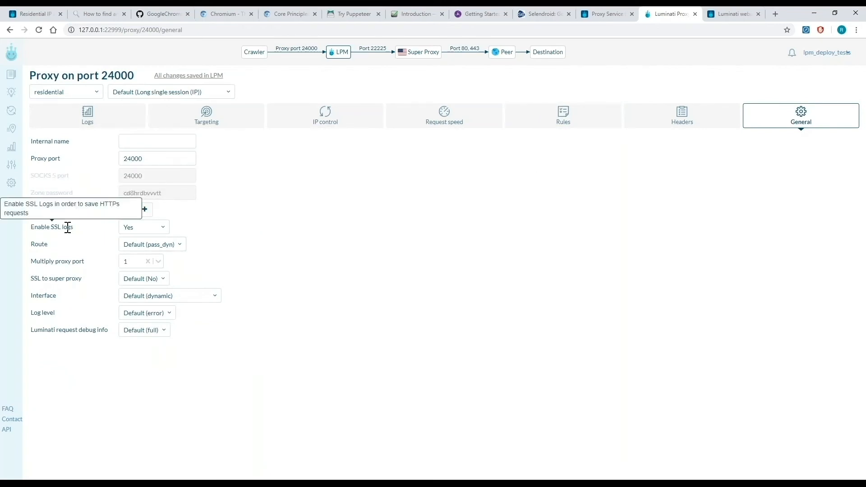